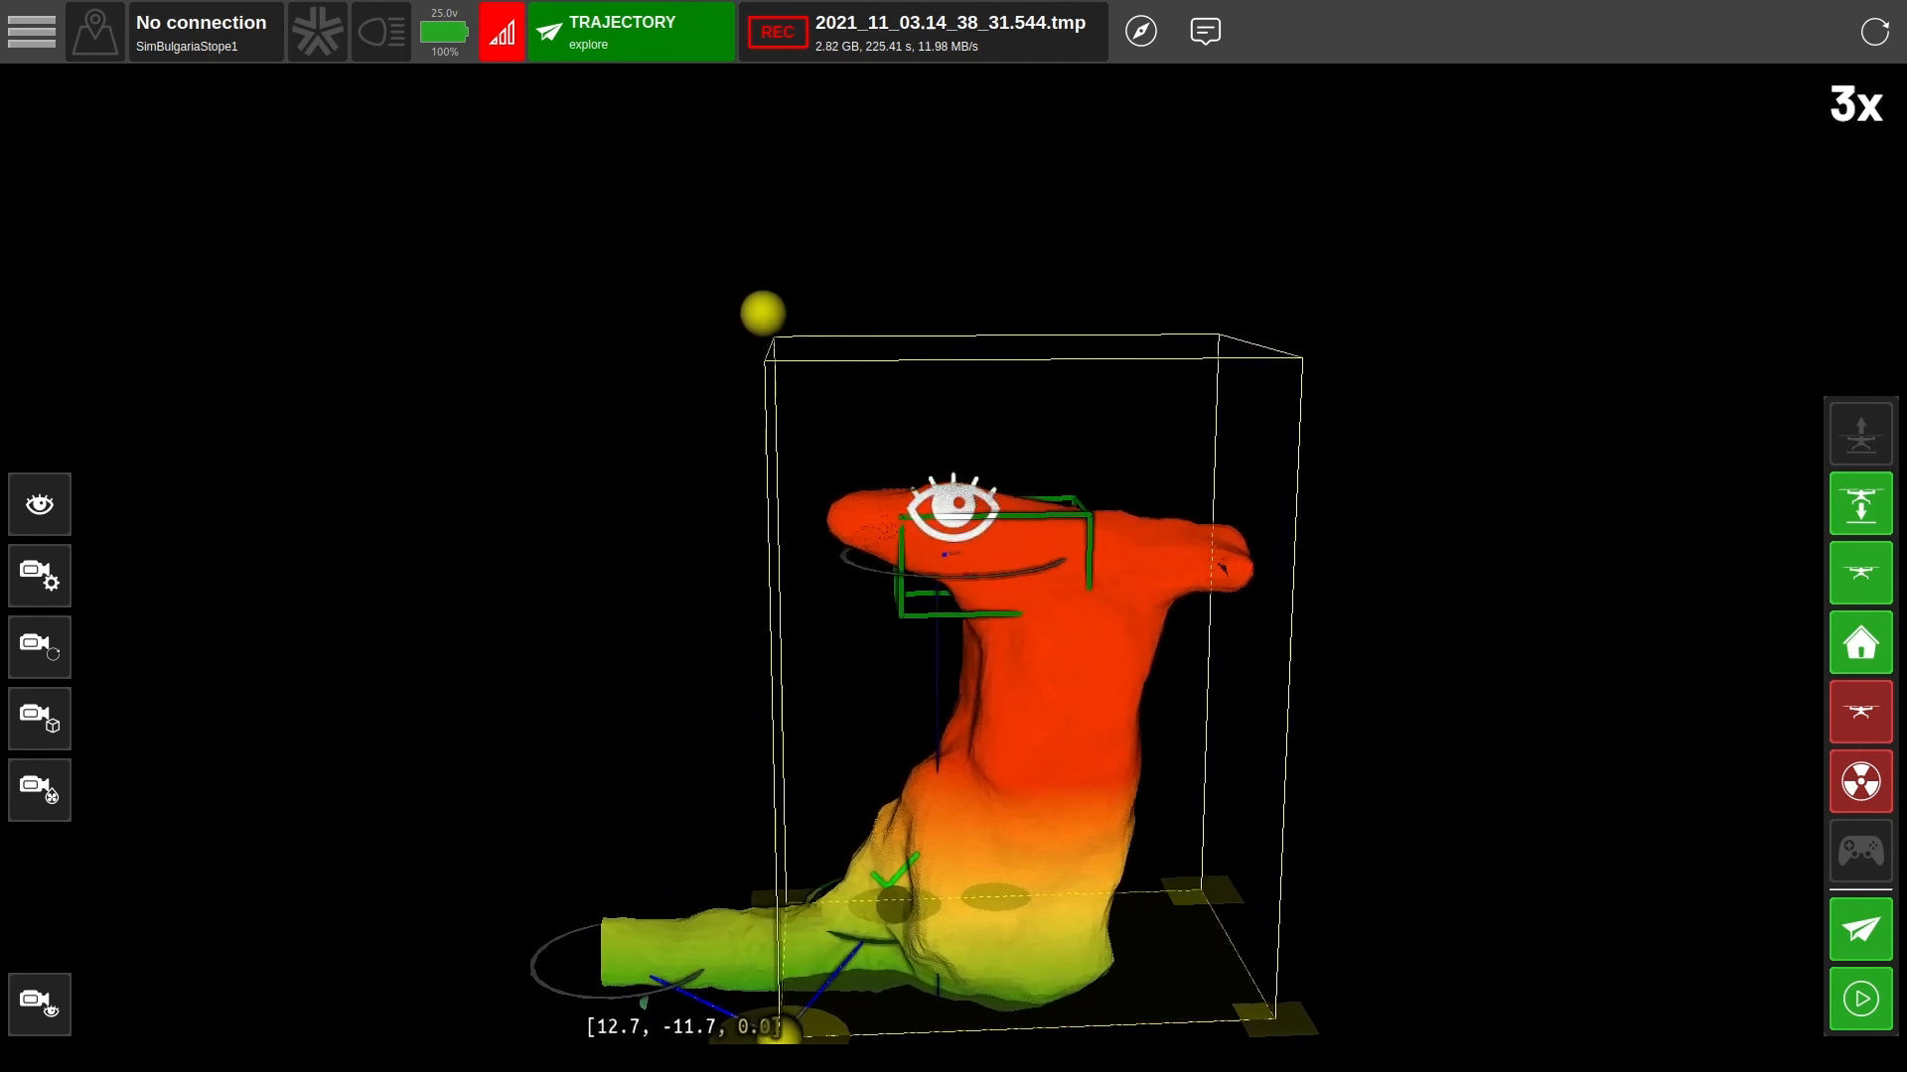
Switch the robot's trajectory from explore to return_to_home via the Home button
click(1859, 643)
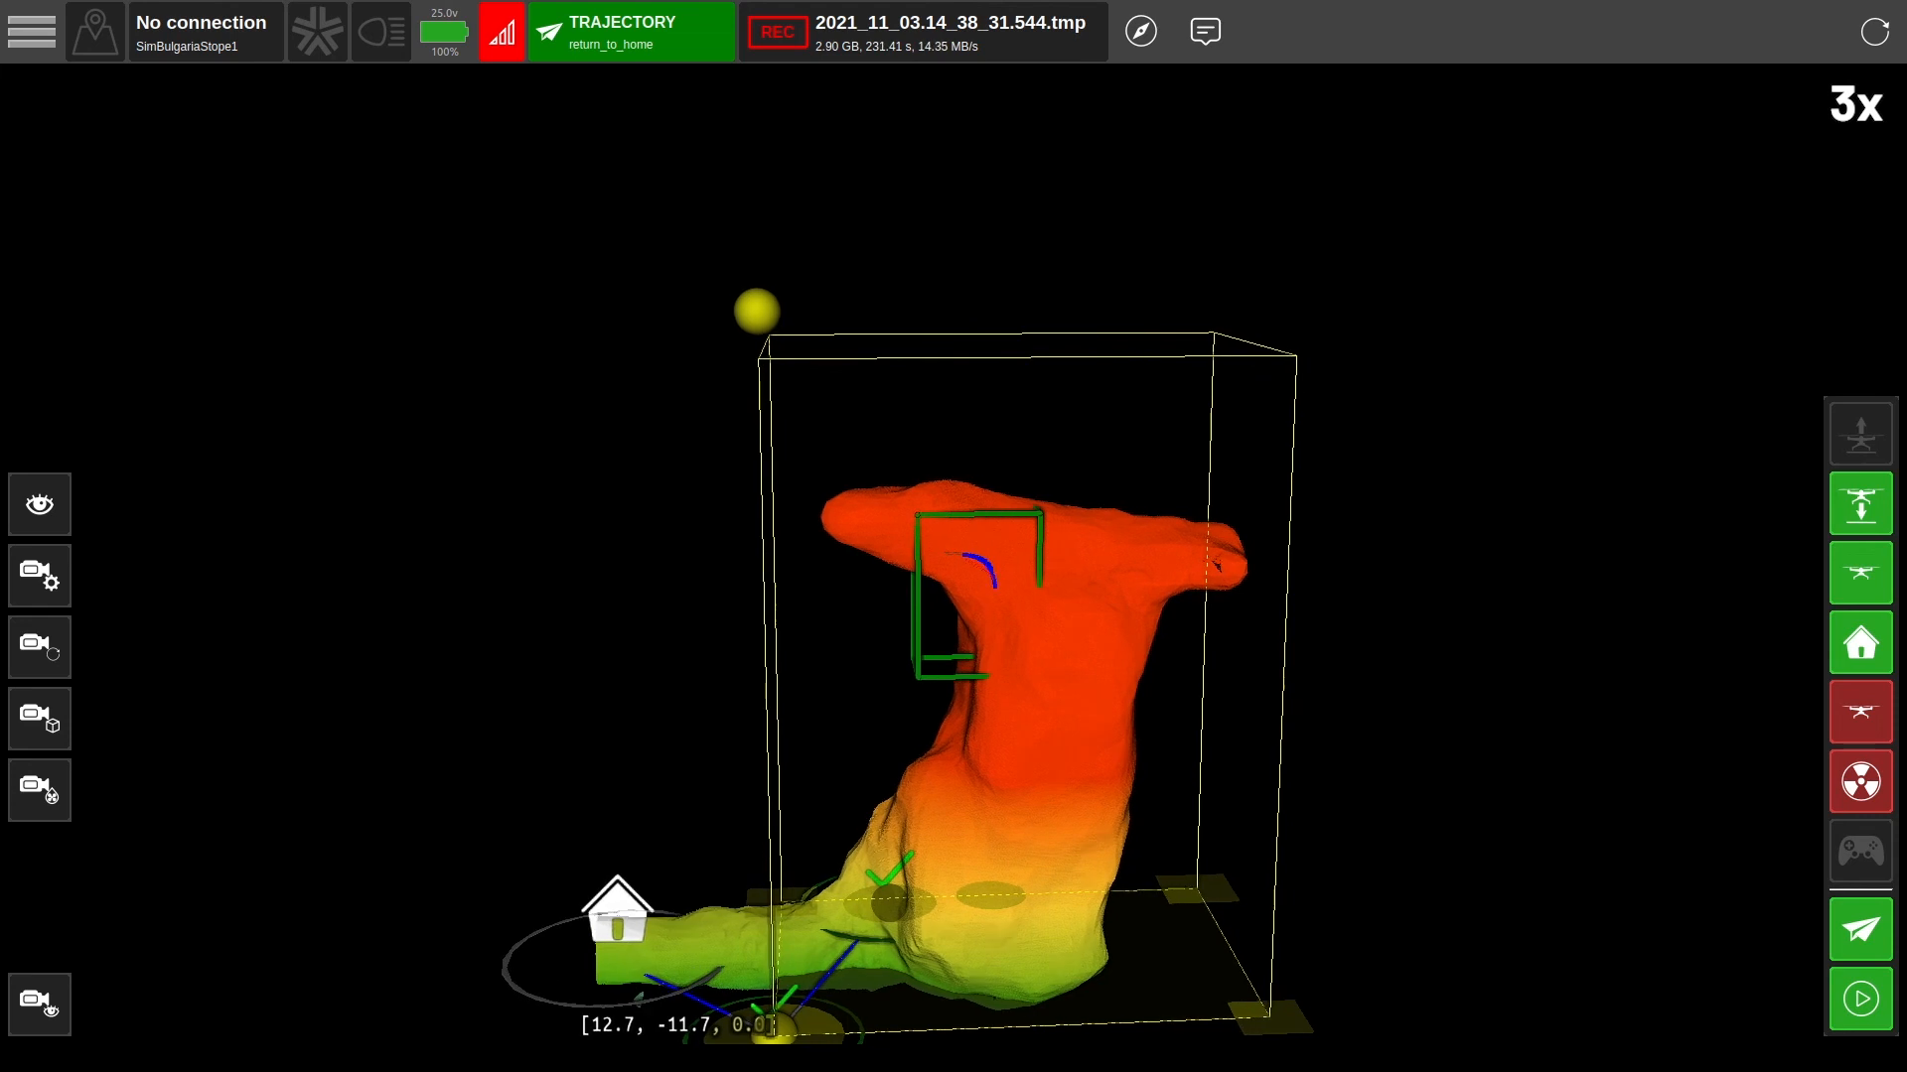